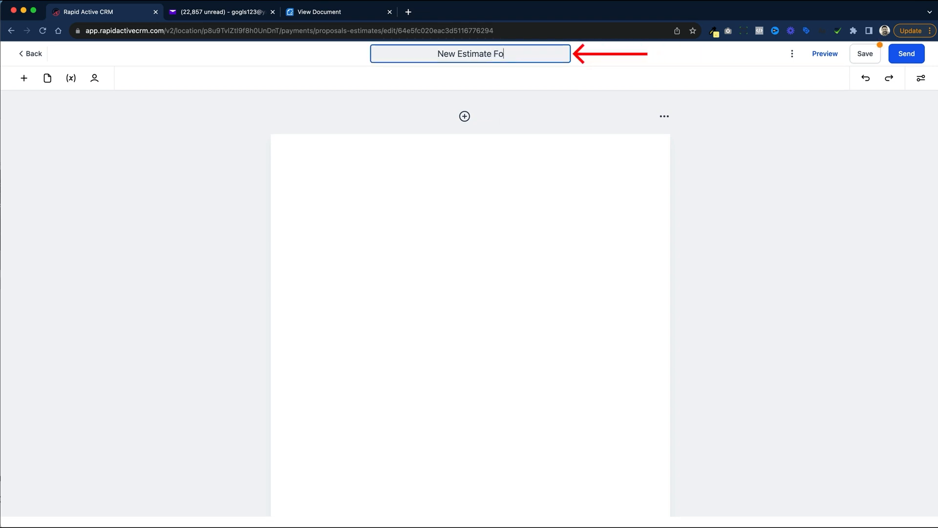
Finish typing the title 'New Estimate For The Crawford Company', correcting the typo.
{"action": "type", "text": "r The c"}
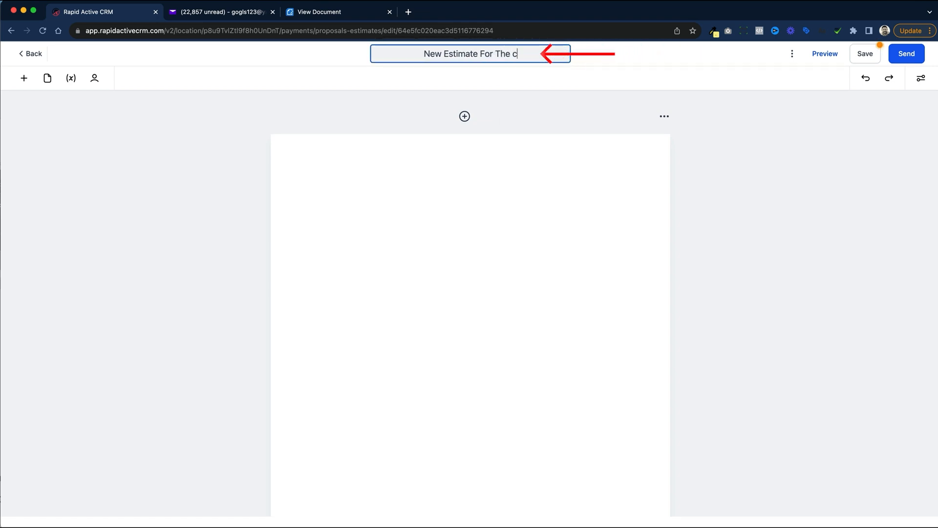
{"action": "key", "text": "Backspace"}
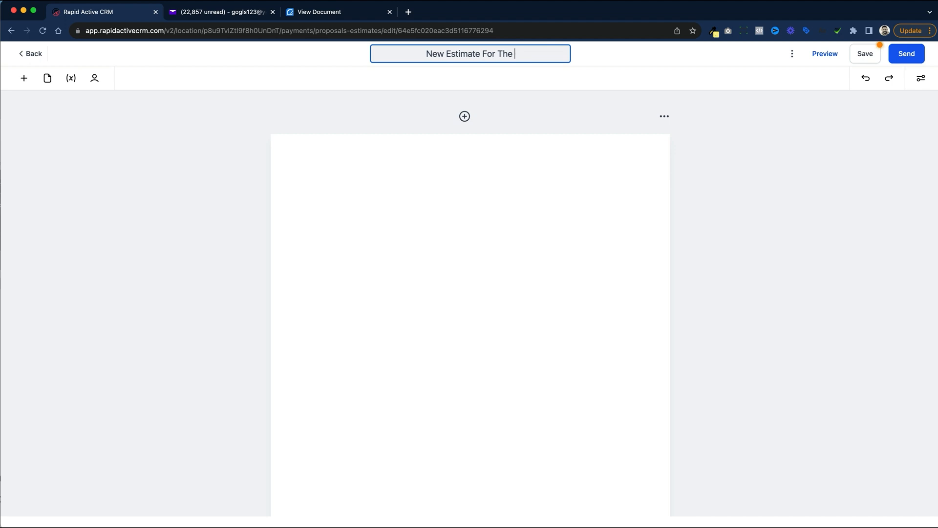
{"action": "type", "text": "Crawfo"}
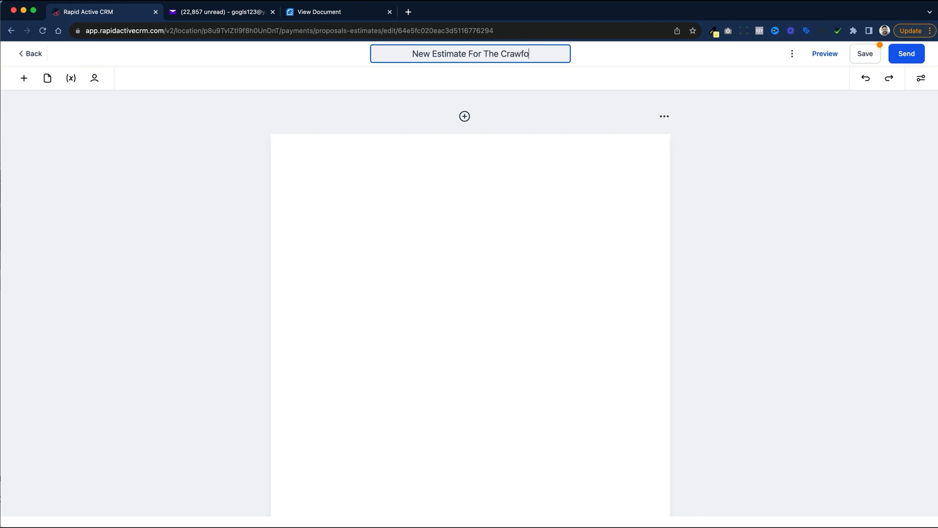
{"action": "type", "text": "rd Company"}
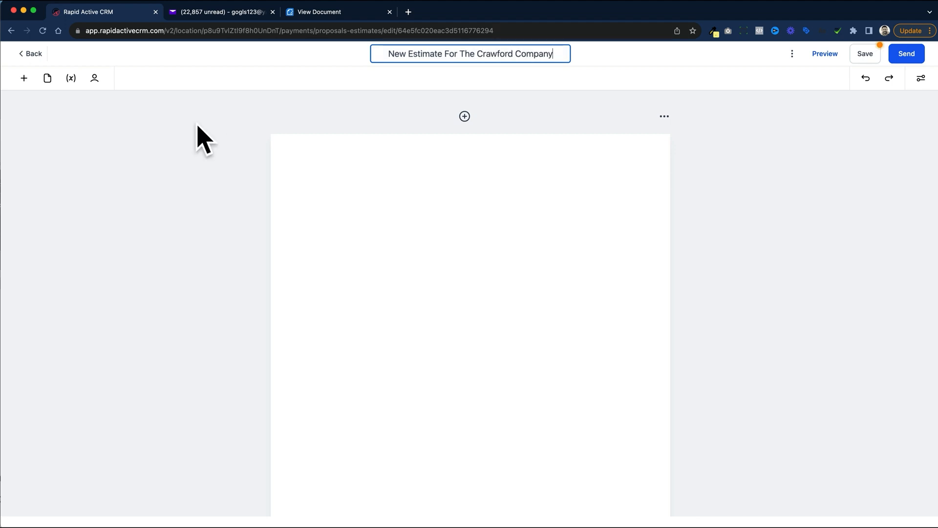
{"action": "left_click", "coordinate": [24, 77]}
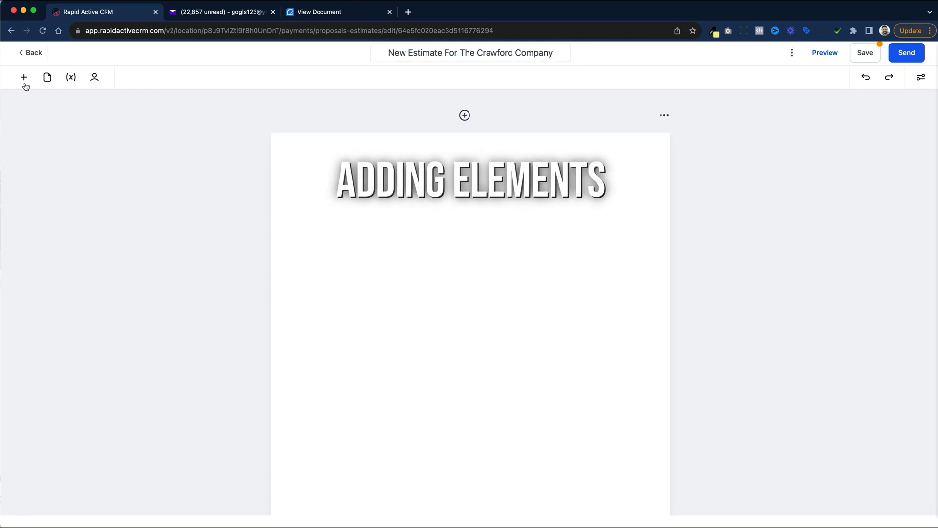
Add a Text element with placeholder heading and body, then select its heading.
{"action": "left_click", "coordinate": [24, 78]}
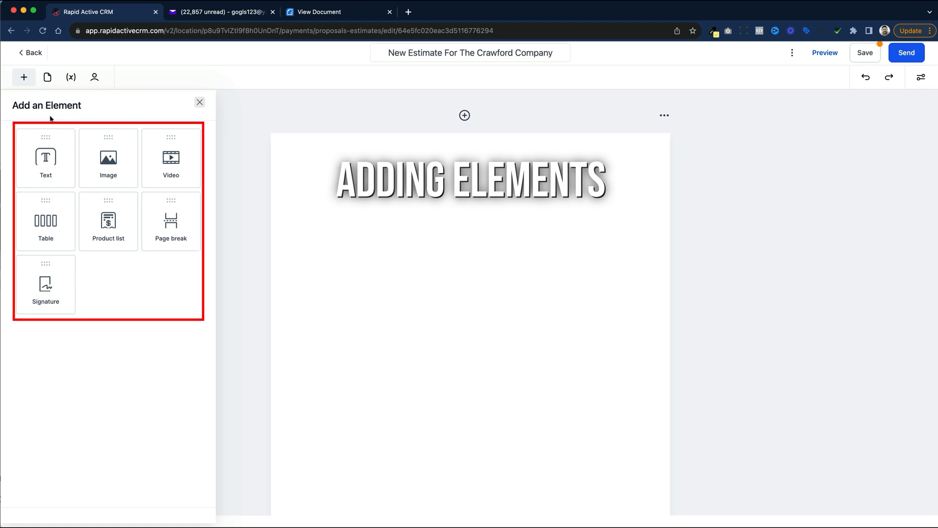
{"action": "left_click", "coordinate": [45, 158]}
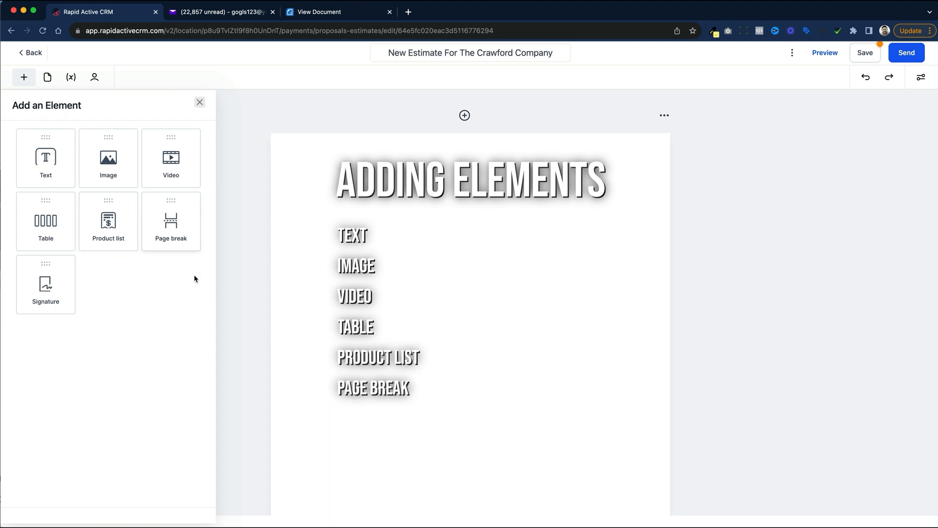
{"action": "left_click", "coordinate": [46, 284]}
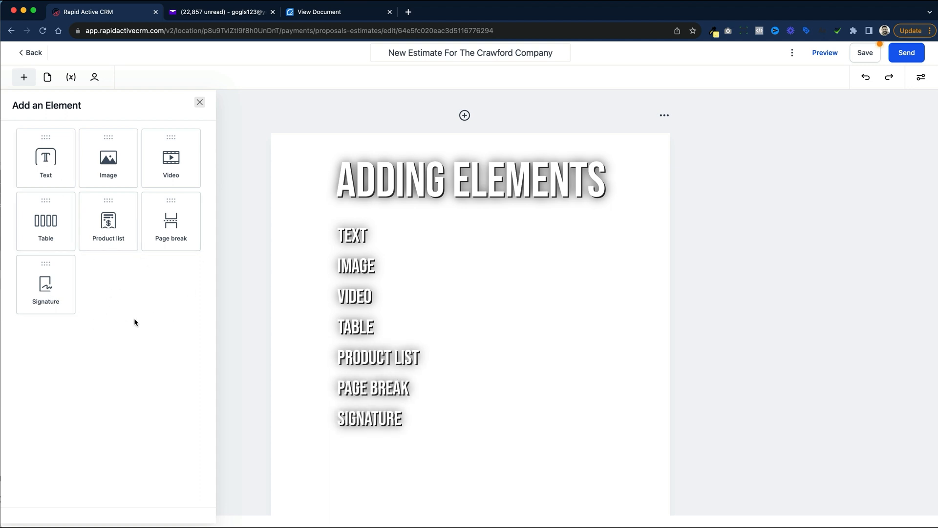
{"action": "left_click", "coordinate": [45, 158]}
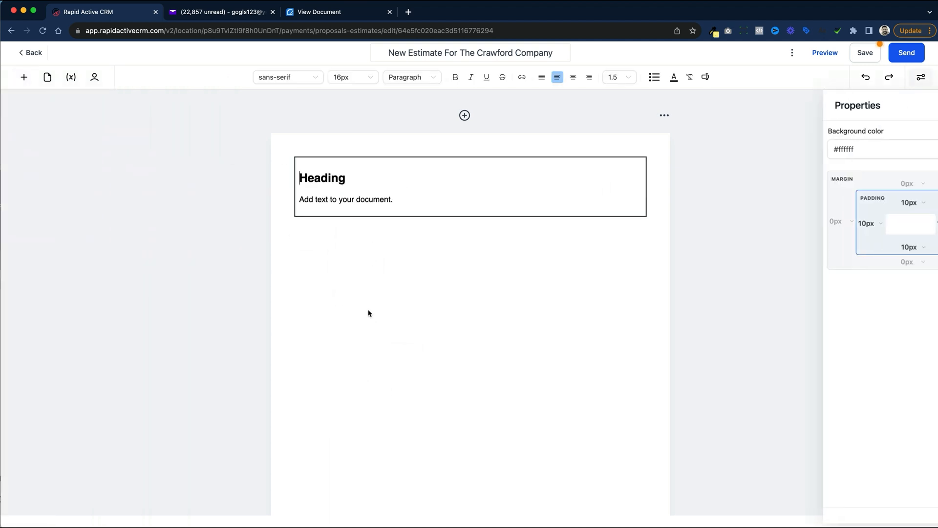
{"action": "left_click", "coordinate": [345, 199]}
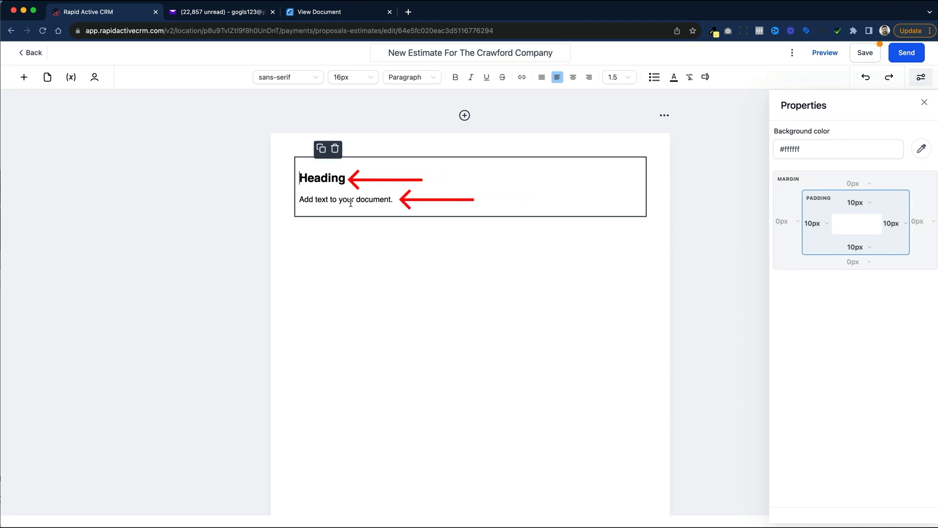